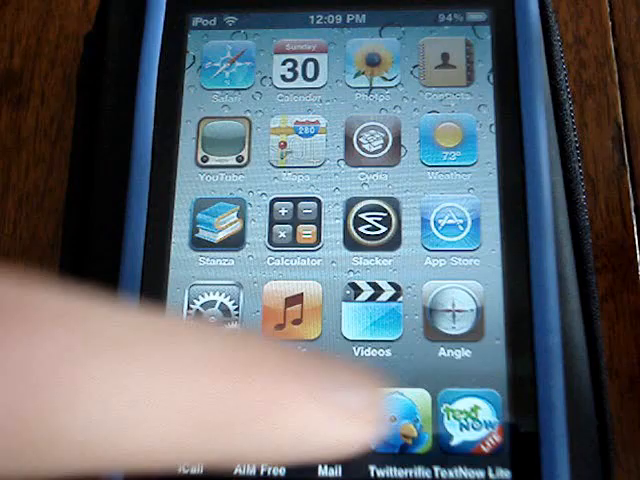
- Launch Cydia from its home screen icon
left_click(368, 152)
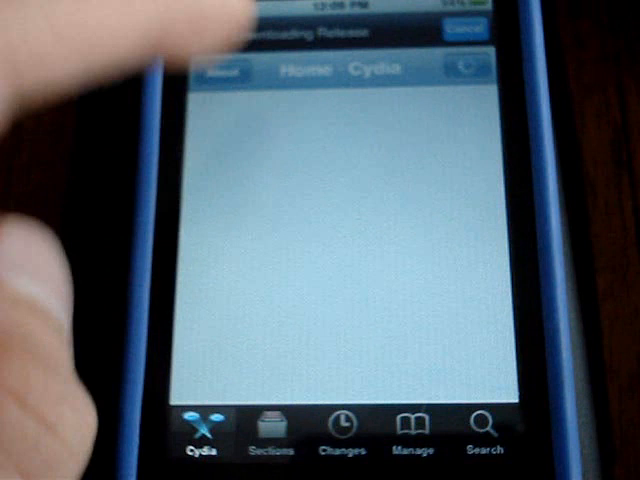
- Leave Cydia mid-load and return to the SpringBoard home screen
left_click(268, 440)
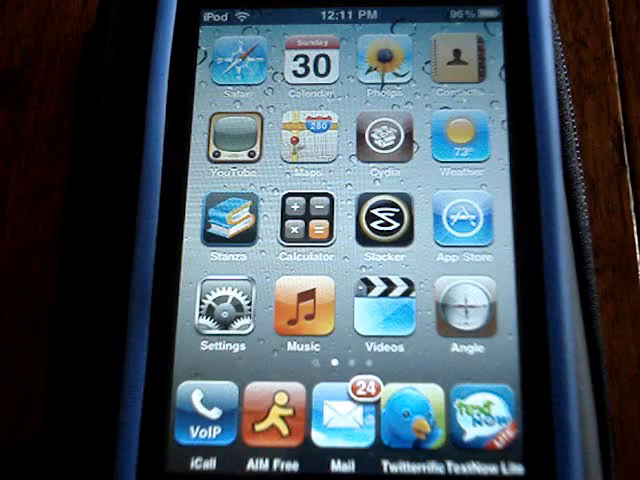
left_click(222, 310)
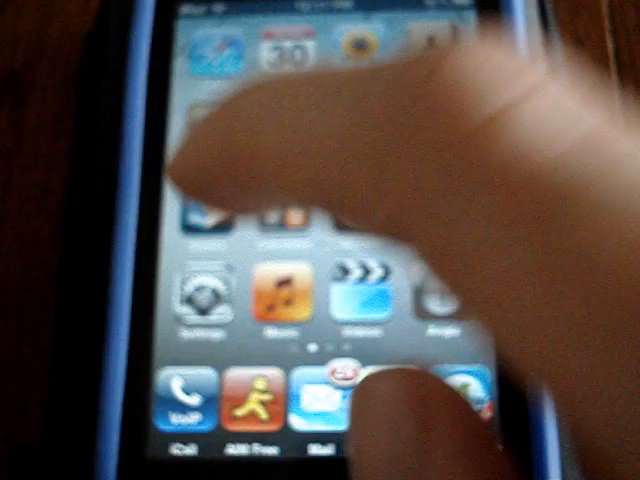
- Move to the second home screen page with Facebook, Boxee and Opera over the Earth wallpaper
left_click(204, 298)
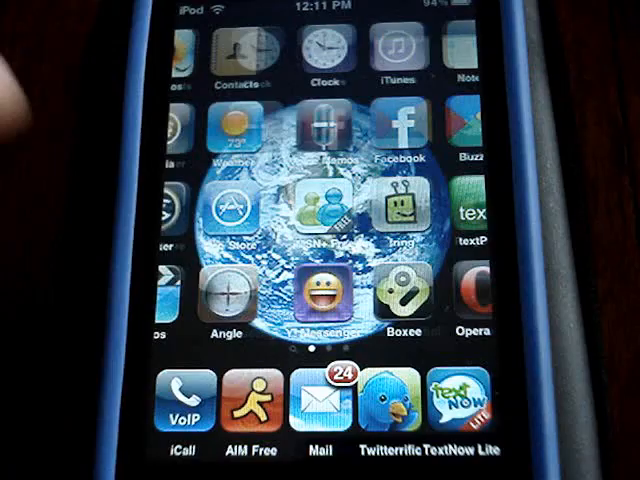
- Return to Cydia's Home page and reload its package data
scroll("left", 3)
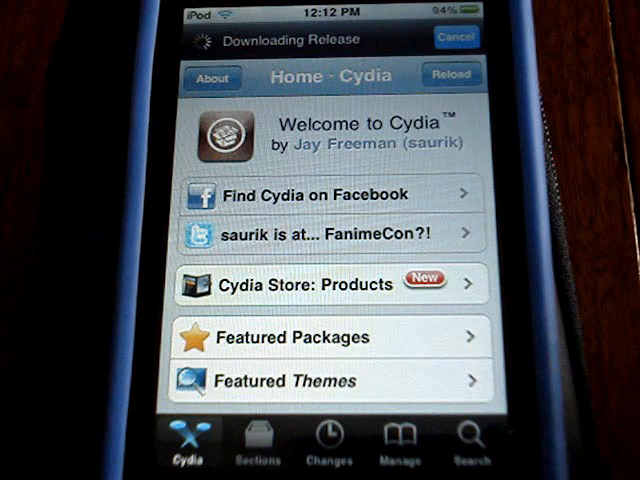
left_click(452, 76)
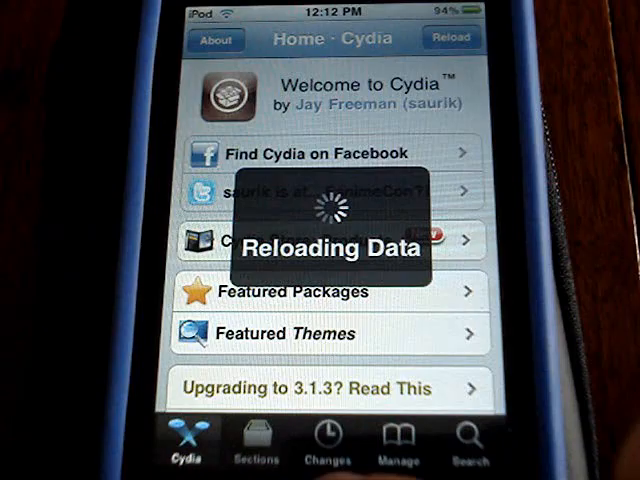